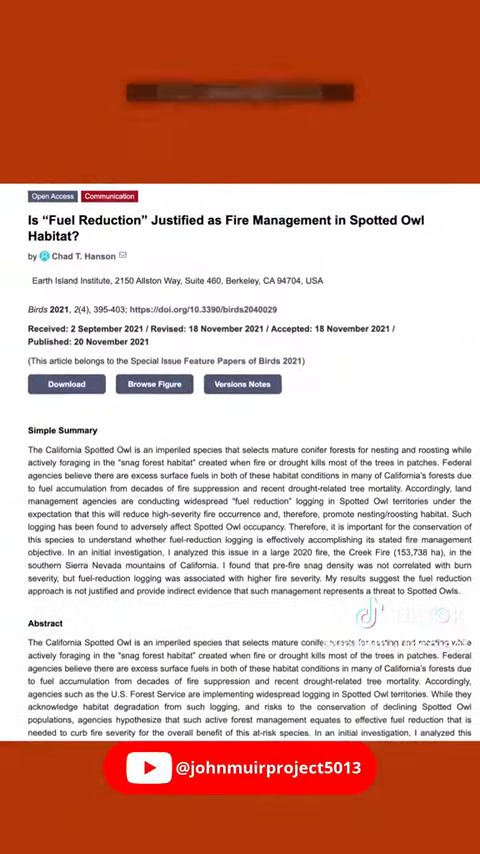
{"action": "scroll", "scroll_direction": "down", "scroll_amount": 3}
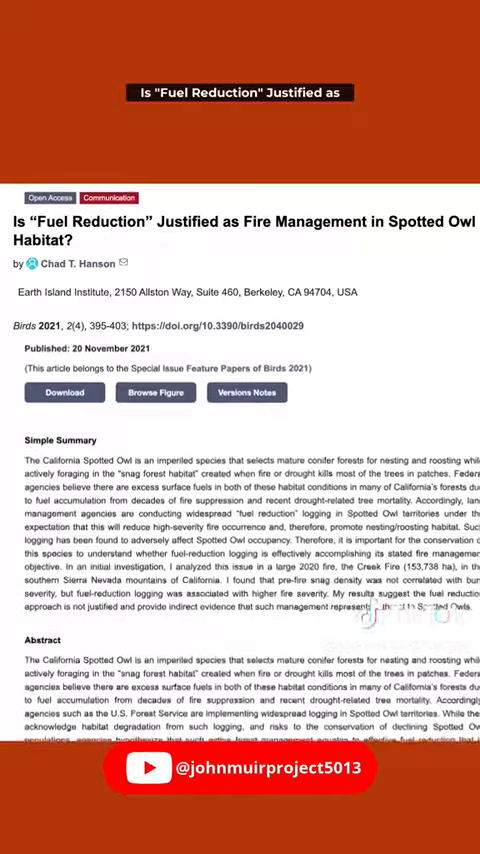
{"action": "scroll", "scroll_direction": "down", "scroll_amount": 3}
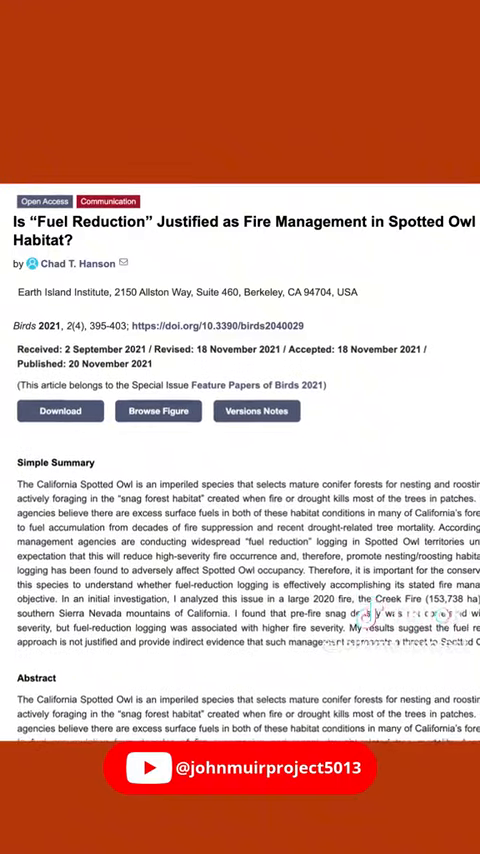
{"action": "scroll", "scroll_direction": "down", "scroll_amount": 3}
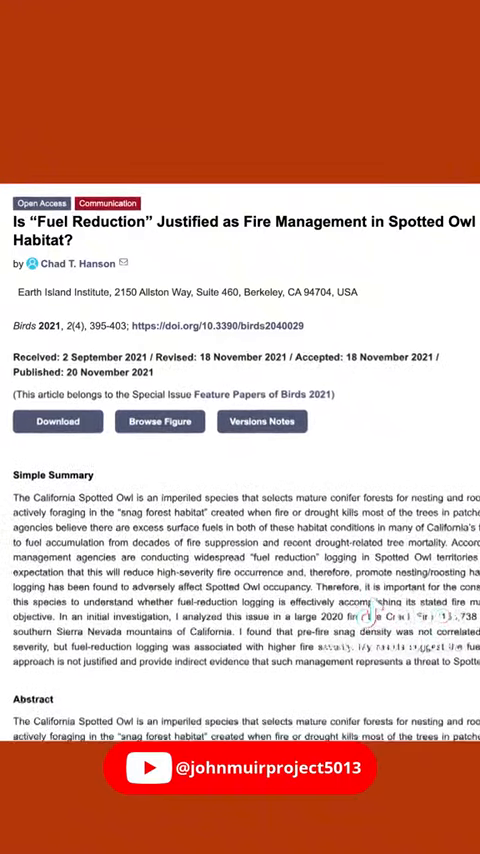